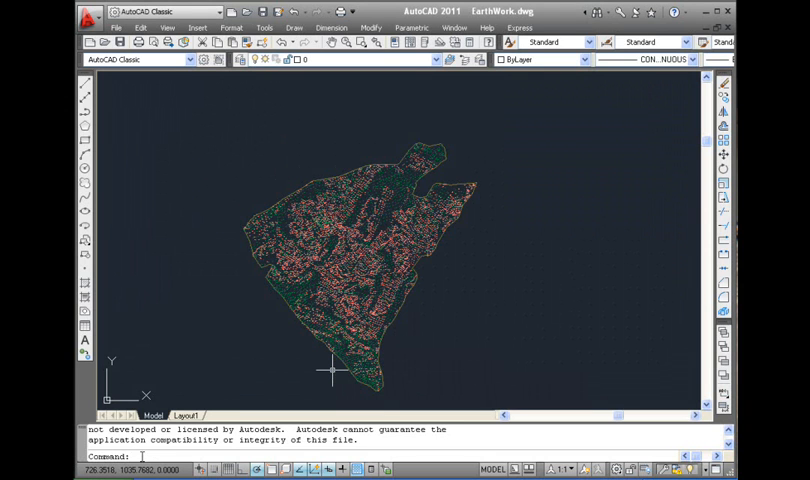
Step: Start the ERASE command so it prompts for objects to select
{"action": "type", "text": "e"}
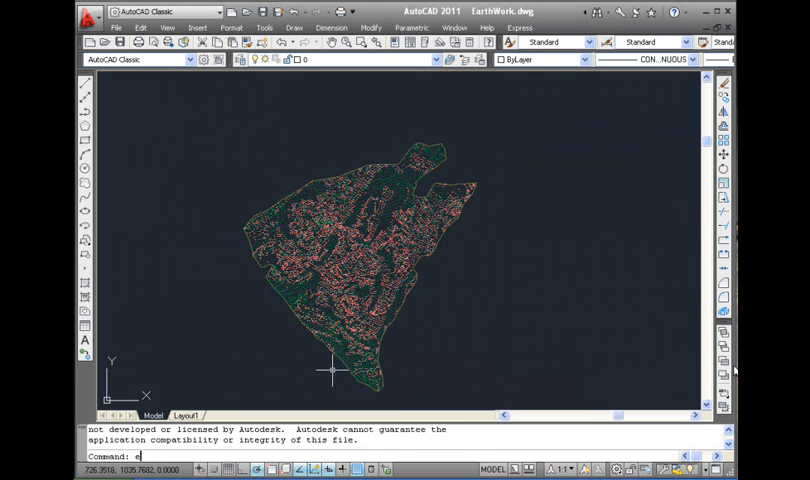
{"action": "type", "text": "erase"}
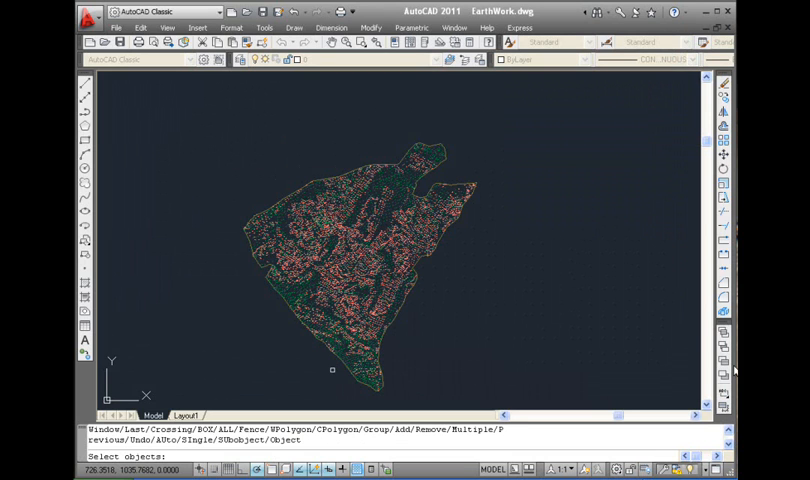
{"action": "mouse_move", "coordinate": [564, 300]}
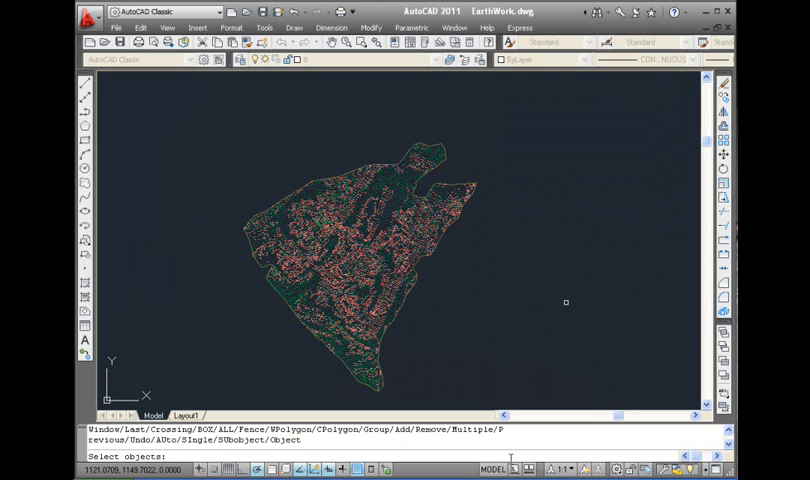
Step: Use the Single option and erase the outline around the survey site
{"action": "type", "text": "si"}
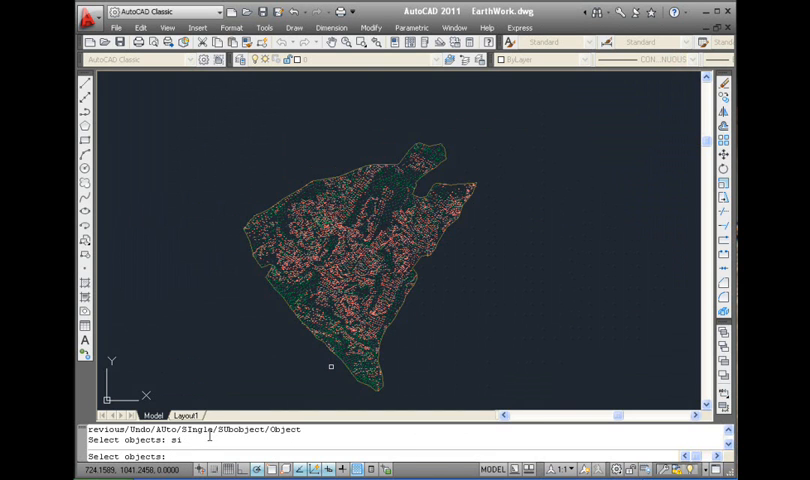
{"action": "left_click", "coordinate": [332, 360]}
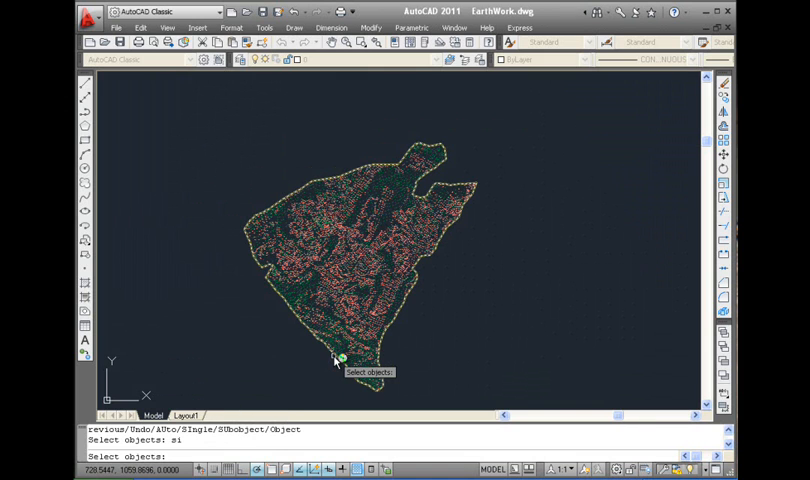
{"action": "left_click", "coordinate": [332, 360]}
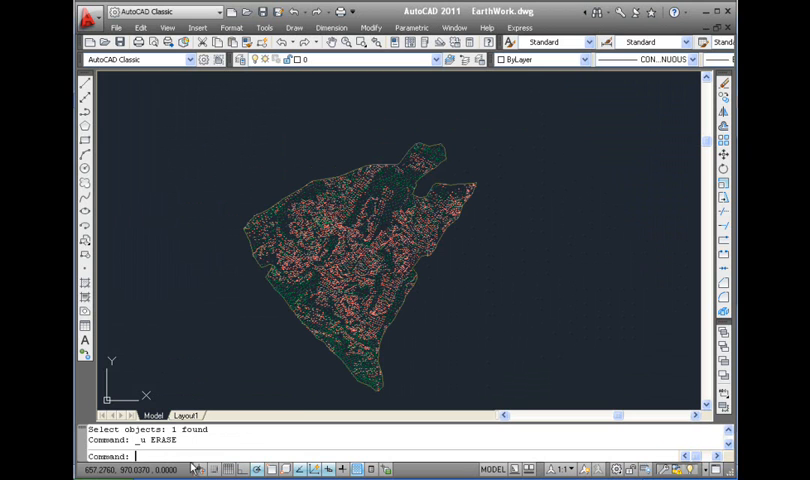
Step: Try the ALL selection option in ERASE, cancel it, and start ERASE again
{"action": "type", "text": "erase"}
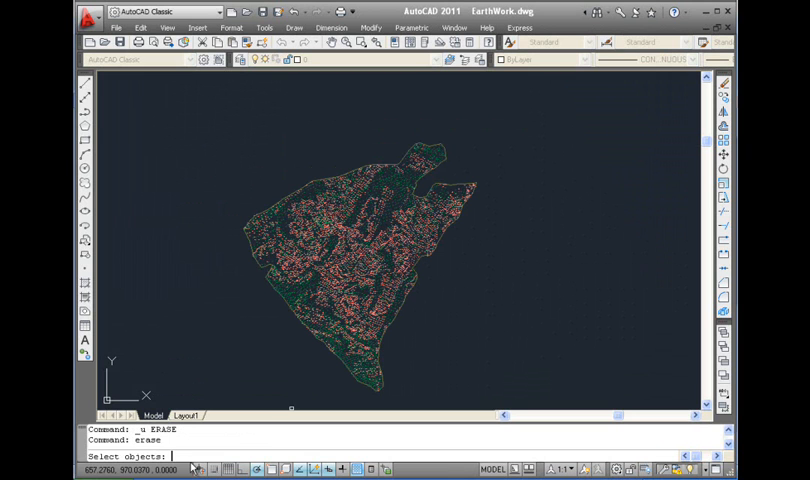
{"action": "type", "text": "all"}
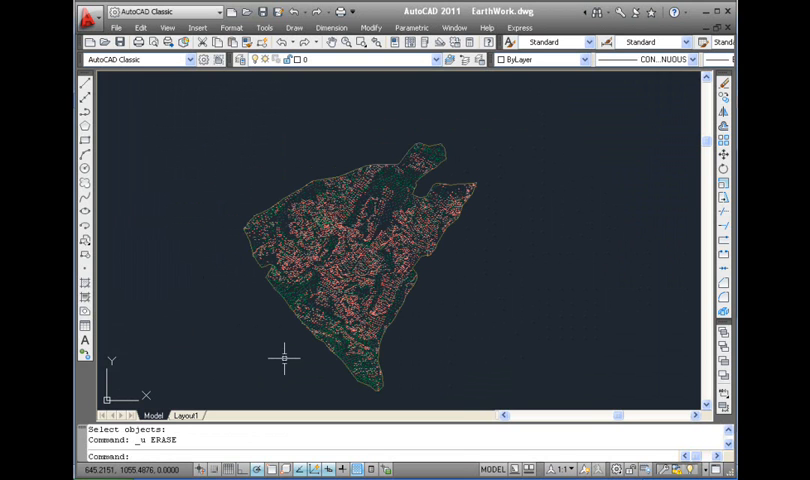
{"action": "type", "text": "eras"}
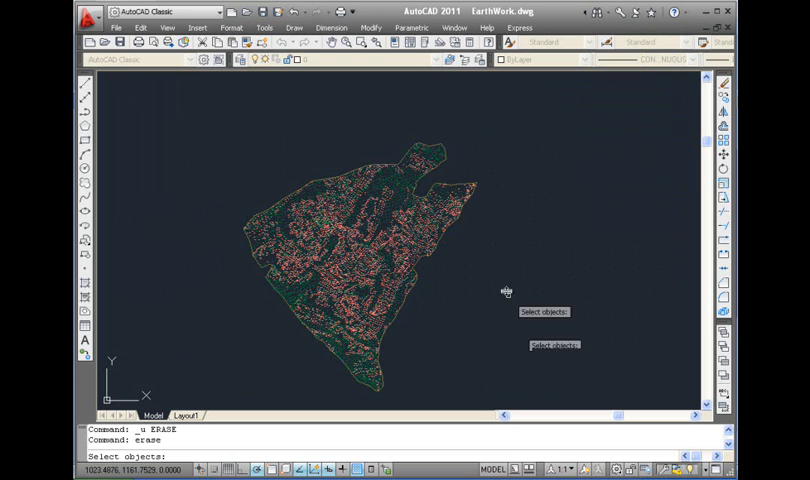
Step: Erase the 6843 objects inside a rectangular window, then start ERASE again
{"action": "left_click_drag", "start_coordinate": [156, 116], "coordinate": [468, 236]}
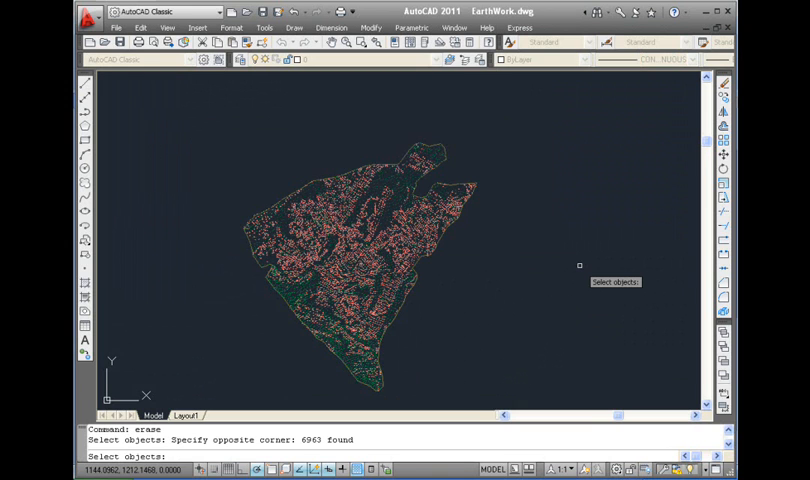
{"action": "key", "text": "enter"}
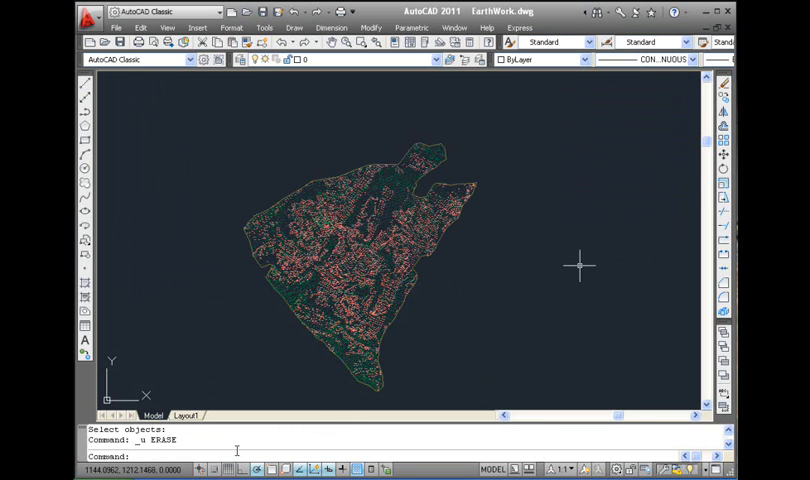
{"action": "type", "text": "erase"}
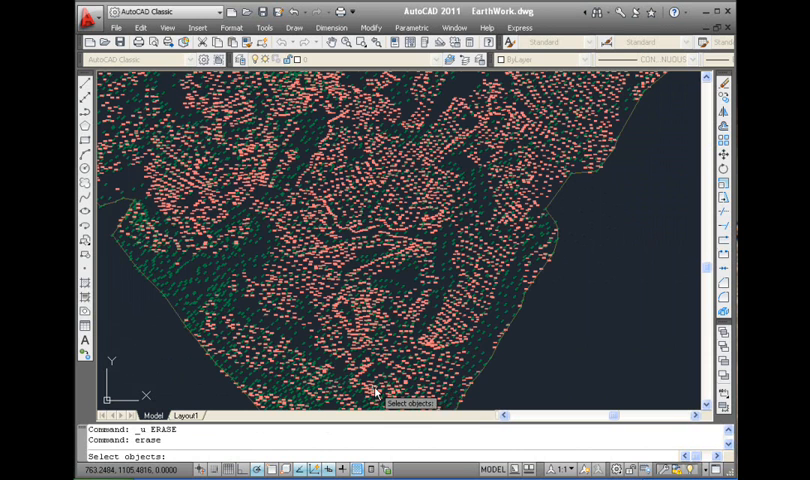
Step: Use a Fence line across the eastern edge to catch 30 objects for erasing
{"action": "type", "text": "fence"}
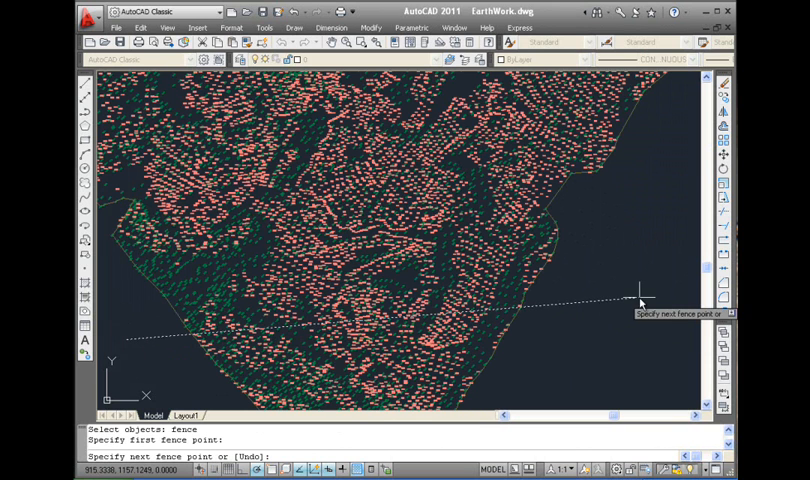
{"action": "left_click", "coordinate": [640, 304]}
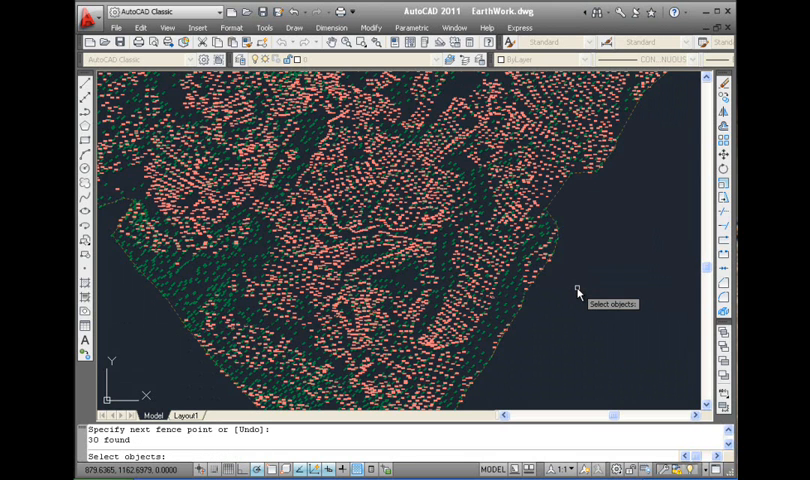
{"action": "mouse_move", "coordinate": [624, 298]}
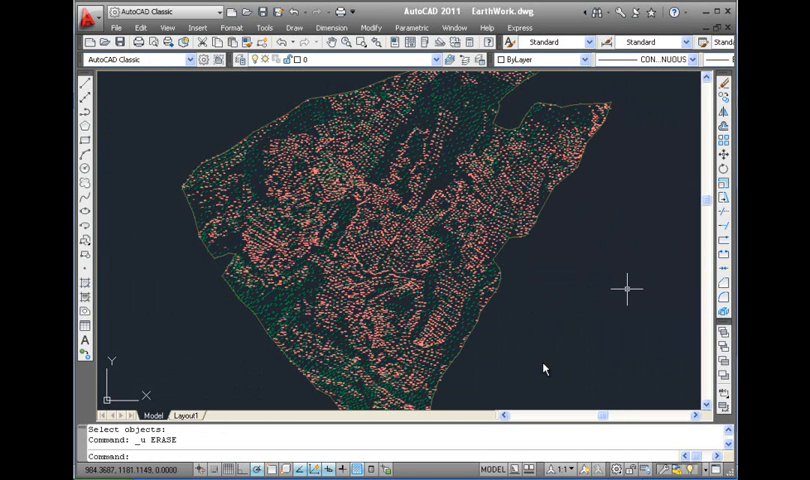
{"action": "mouse_move", "coordinate": [624, 290]}
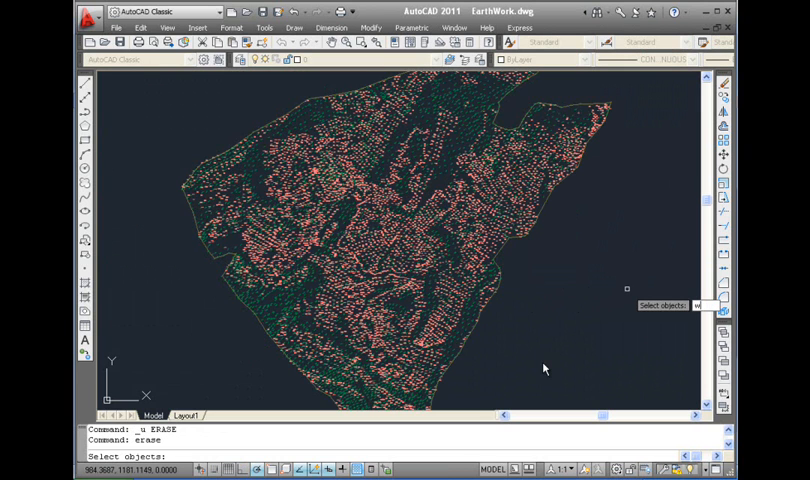
Step: Try Window Polygon and Crossing Polygon selections on the elevation labels
{"action": "type", "text": "wp"}
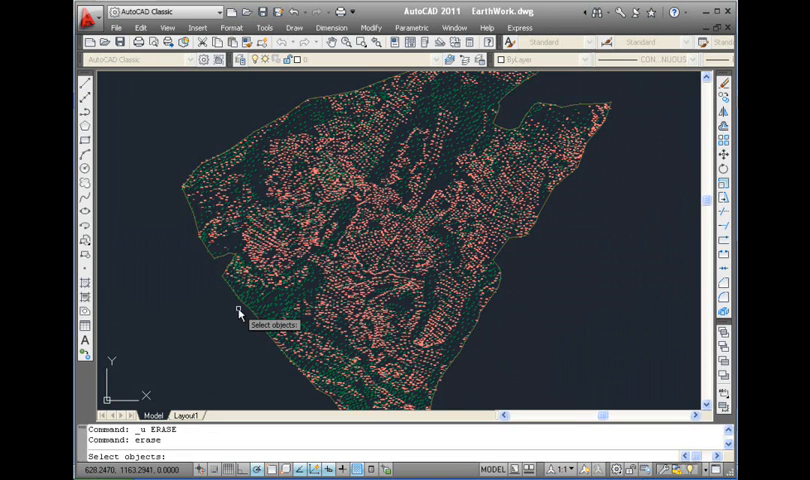
{"action": "type", "text": "cp"}
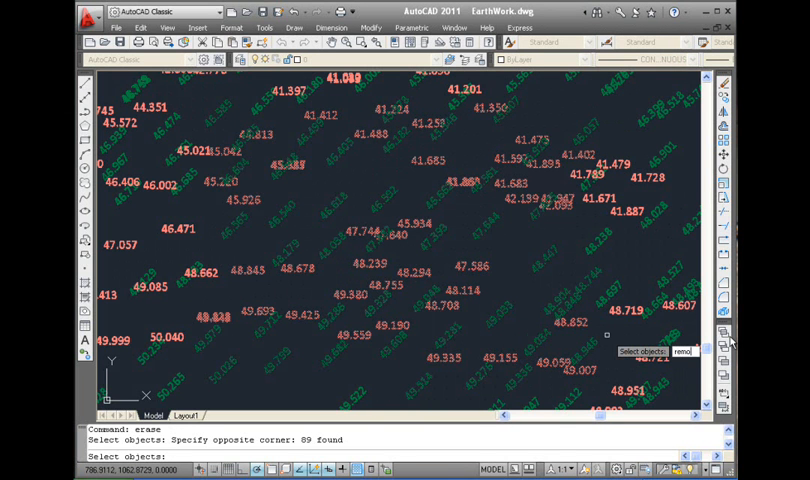
Step: Switch to Remove mode and take one elevation label out of the selection
{"action": "type", "text": "remove"}
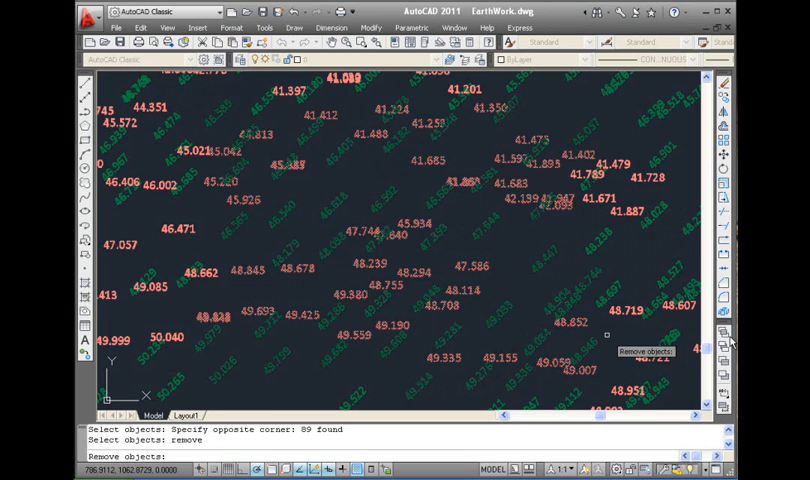
{"action": "left_click", "coordinate": [316, 302]}
{"action": "type", "text": "las"}
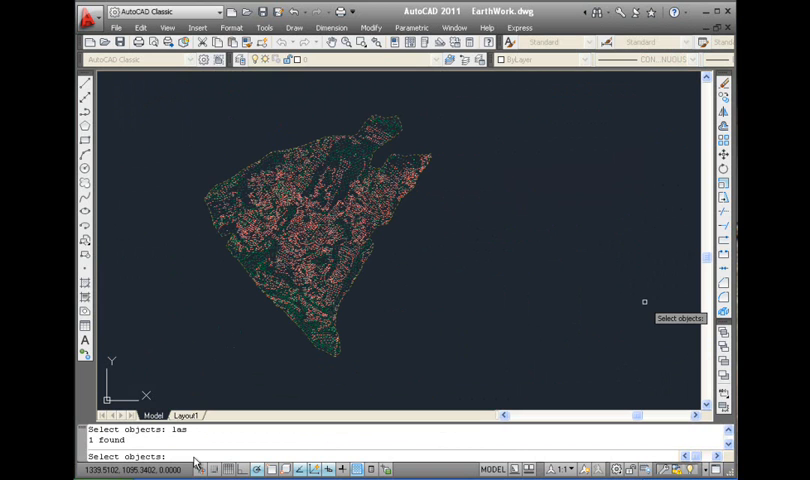
{"action": "mouse_move", "coordinate": [312, 350]}
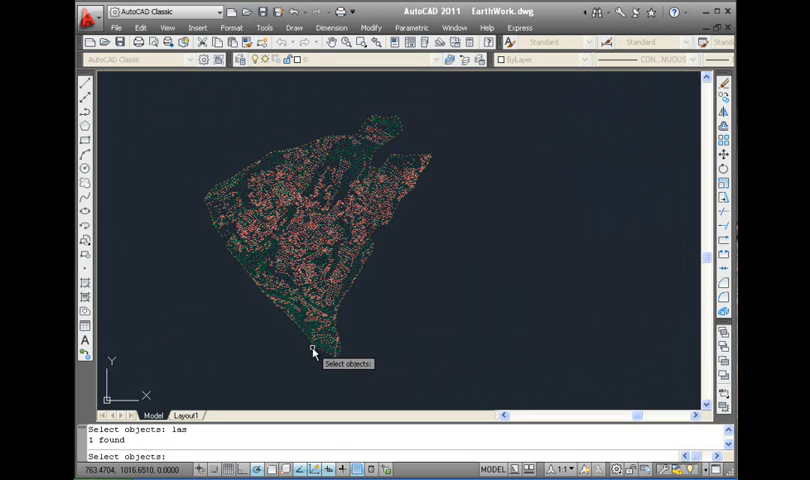
Step: Add the Previous set and a window of 5103 objects, then Undo that selection
{"action": "type", "text": "p"}
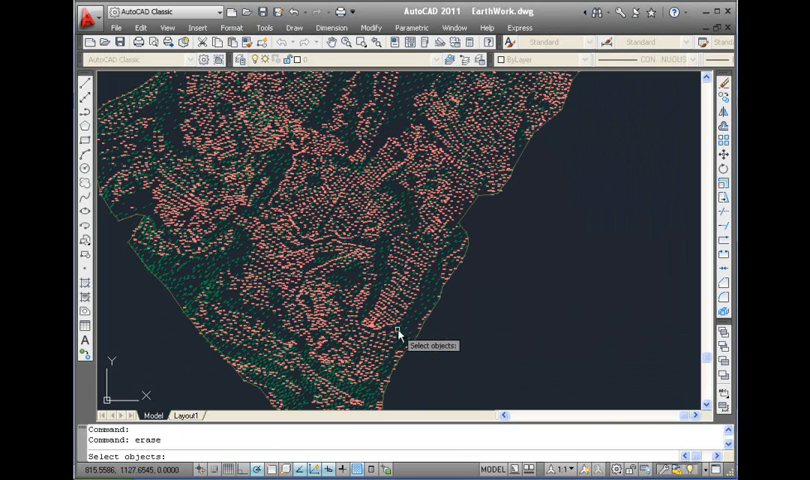
{"action": "left_click_drag", "start_coordinate": [398, 336], "coordinate": [212, 204]}
{"action": "type", "text": "u"}
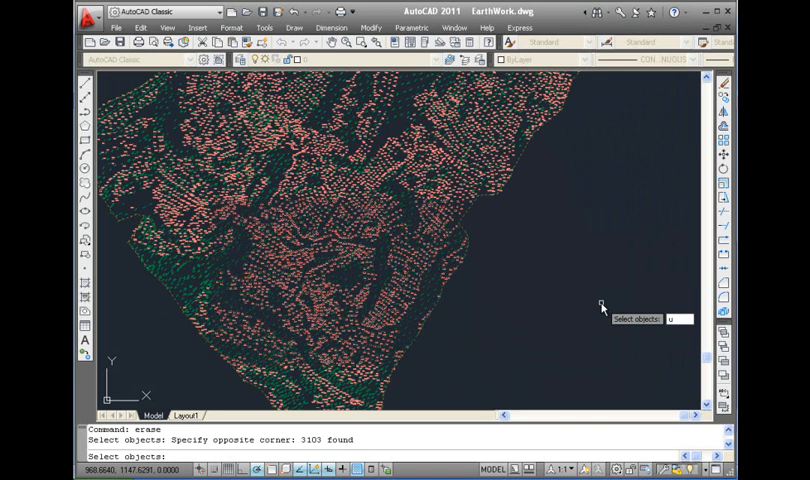
{"action": "type", "text": "ndo"}
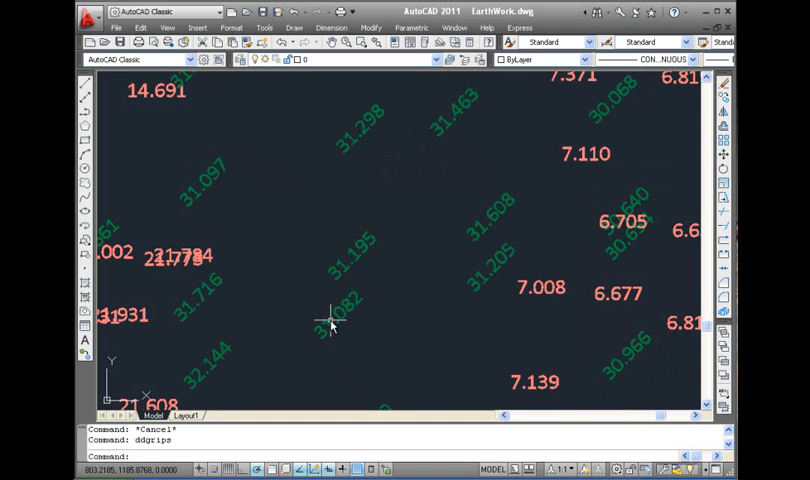
Step: Pick one elevation label so its grip appears
{"action": "left_click", "coordinate": [328, 316]}
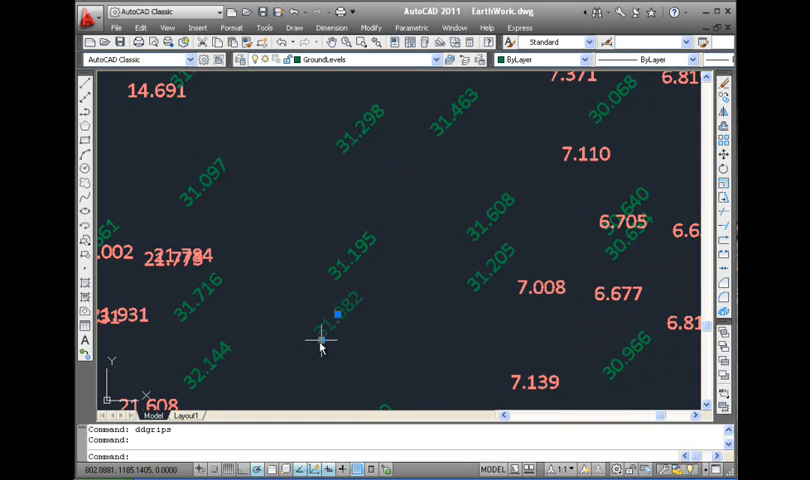